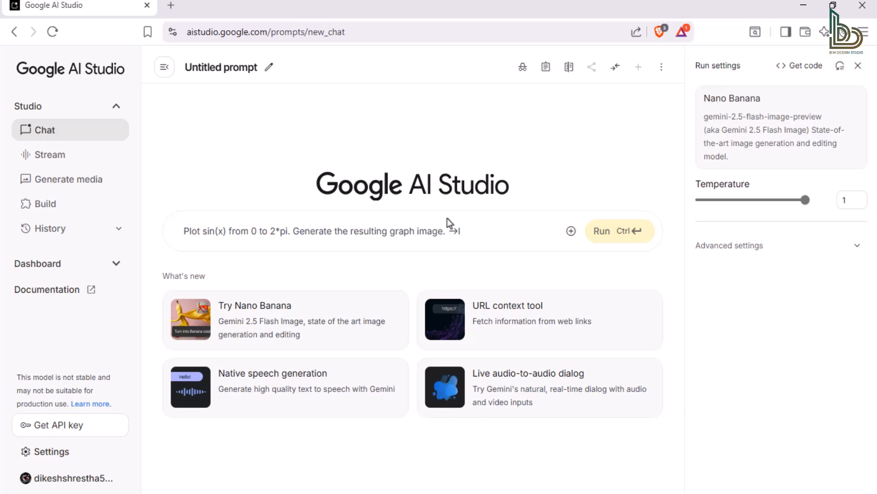
mouse_move(387, 227)
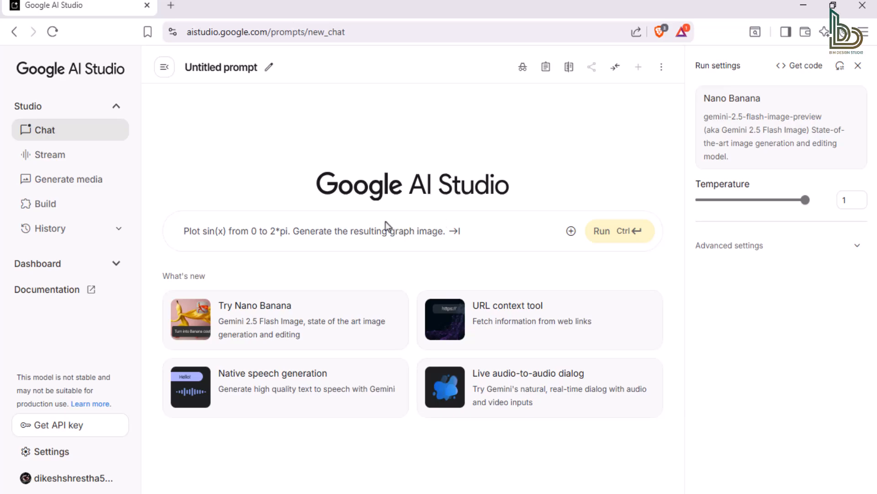
Enter a Nano Banana prompt for a 1/7-scale building model with an acrylic base, screen and BANDAI-style box.
text(Show me different logos and brand swag ideas for my startup called Avurna)
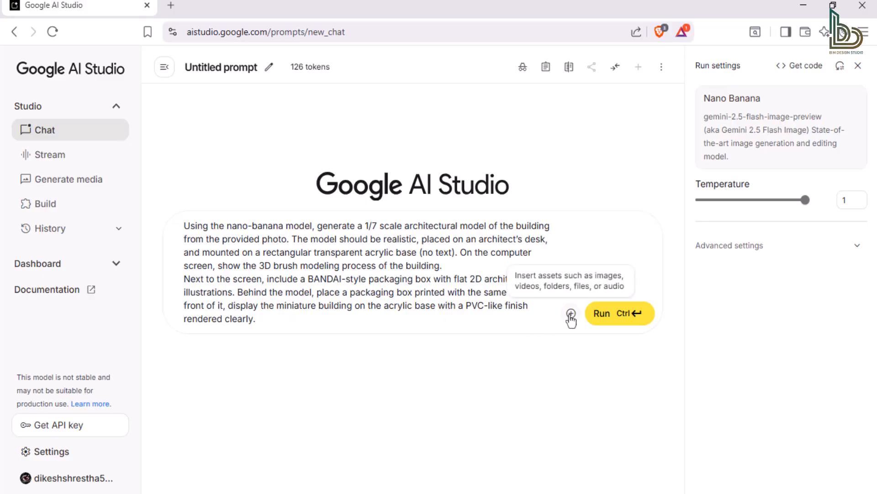
mouse_move(586, 364)
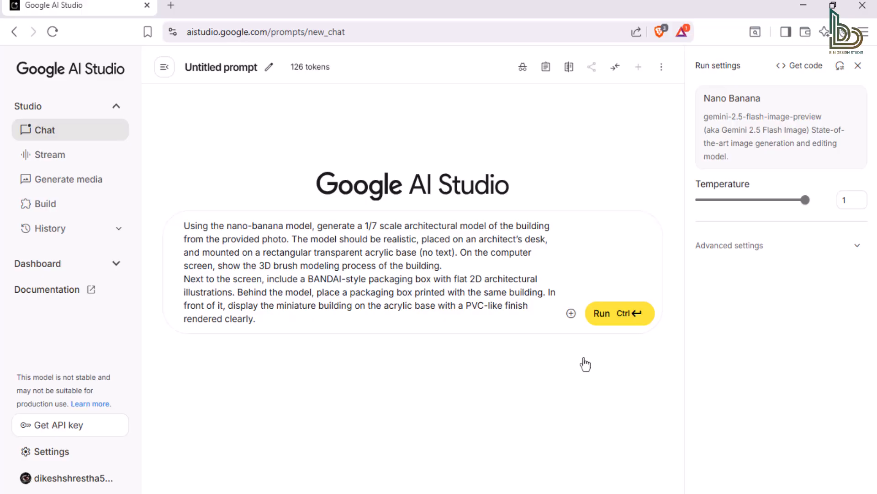
Attach the Canteen_View 1 dusk building photo from the Uploads folder to the prompt.
click(571, 312)
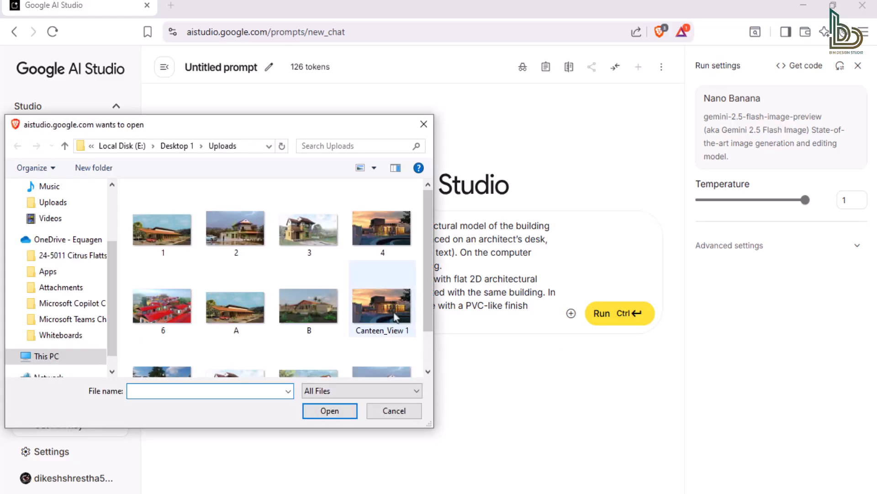
click(394, 410)
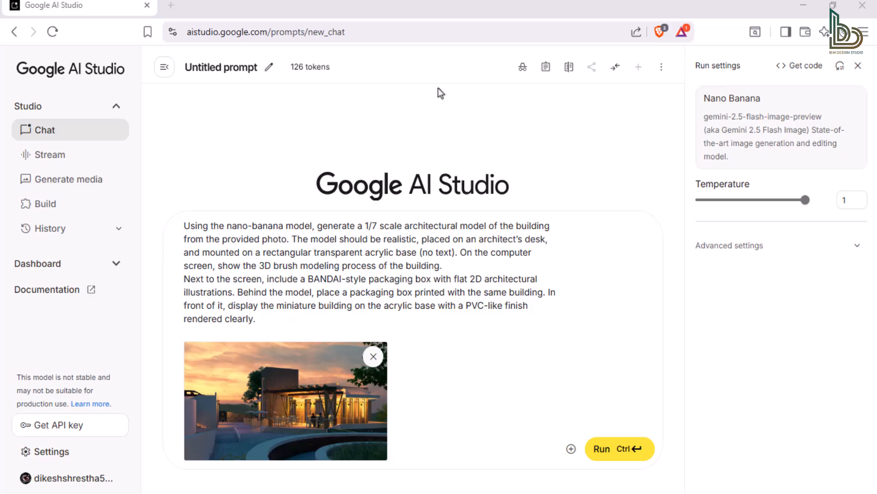
mouse_move(554, 211)
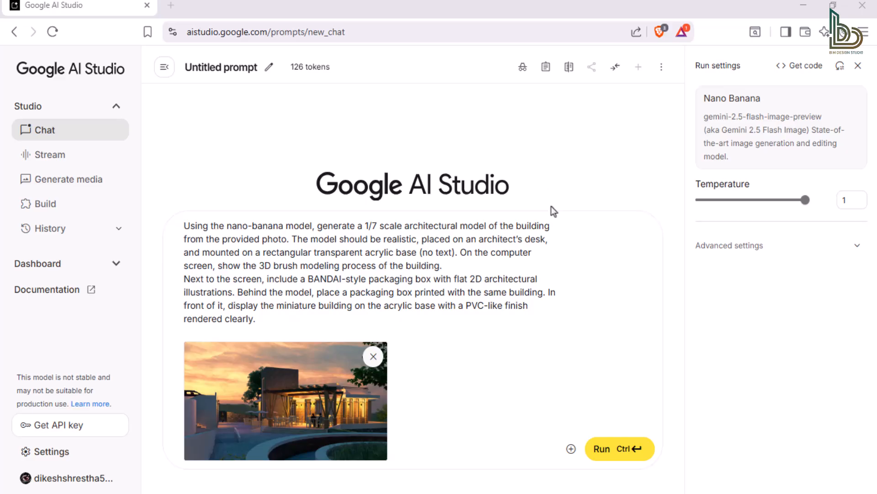
Run the prompt so Nano Banana renders the building as a miniature desk model.
click(619, 448)
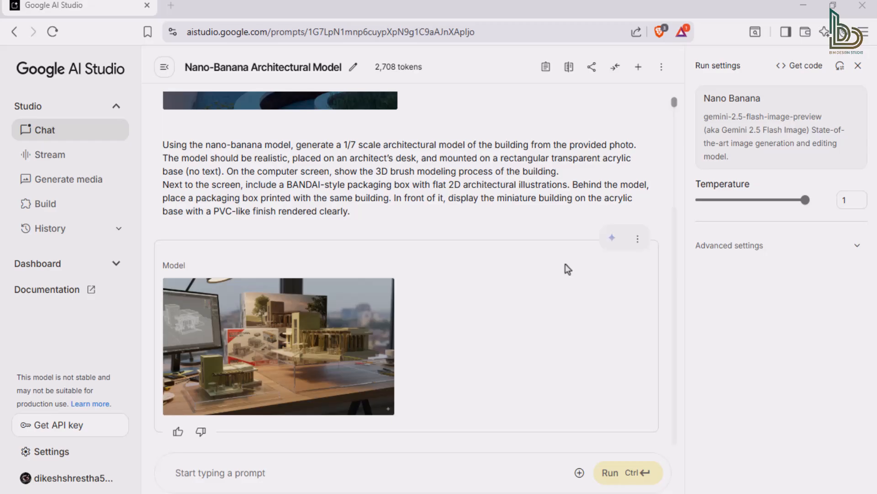
mouse_move(316, 345)
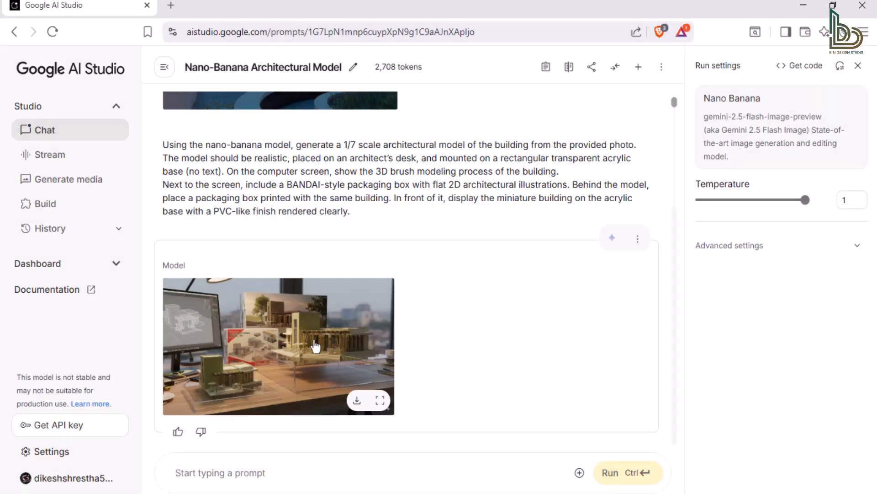
Preview the generated miniature-model image full size and download it.
click(381, 400)
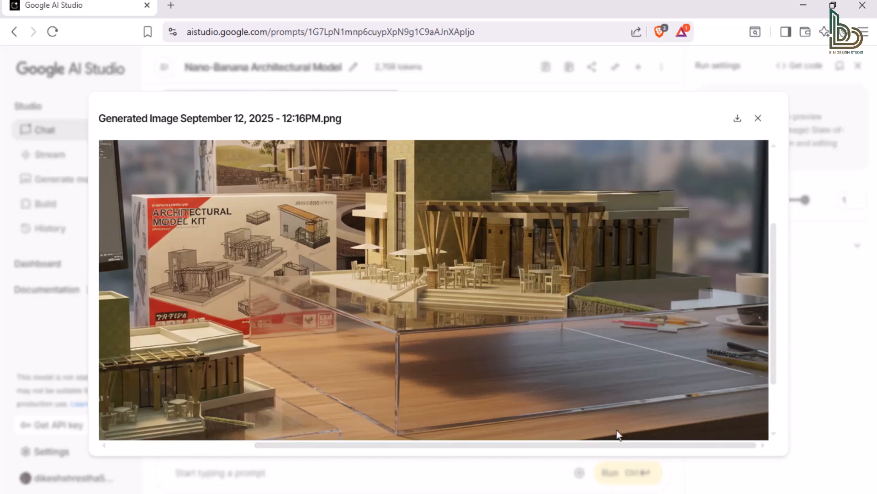
mouse_move(738, 118)
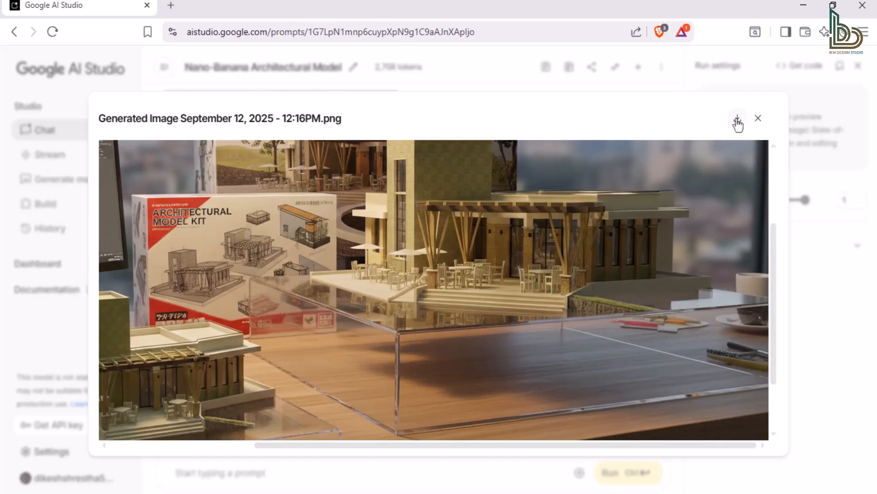
click(737, 118)
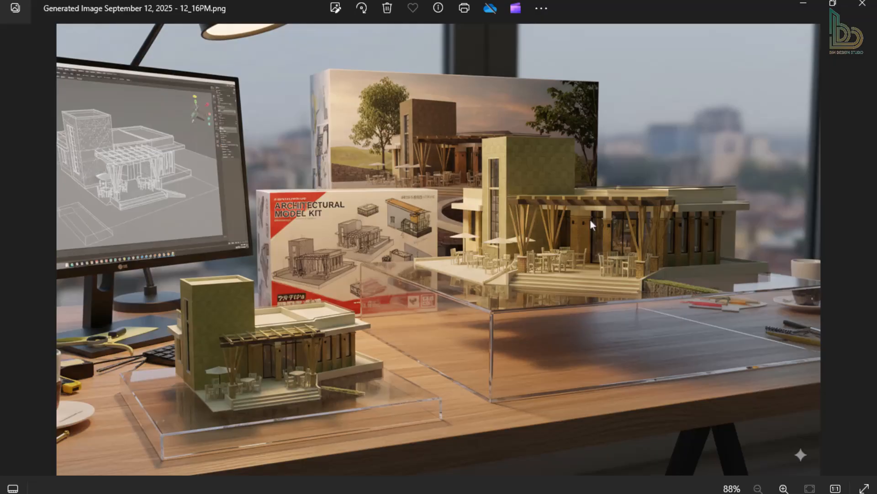
mouse_move(610, 170)
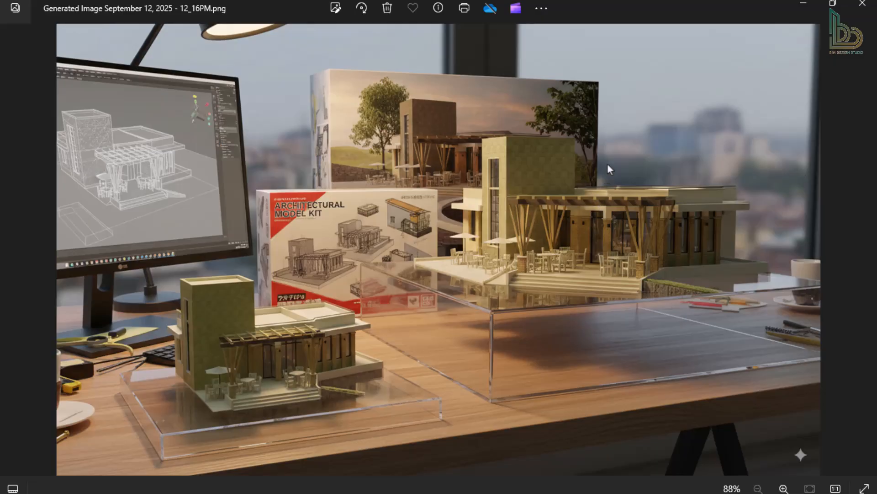
mouse_move(628, 106)
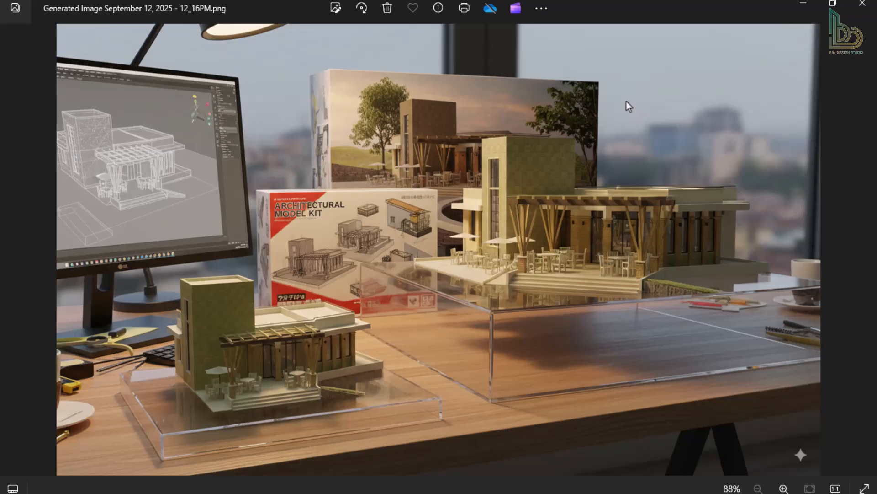